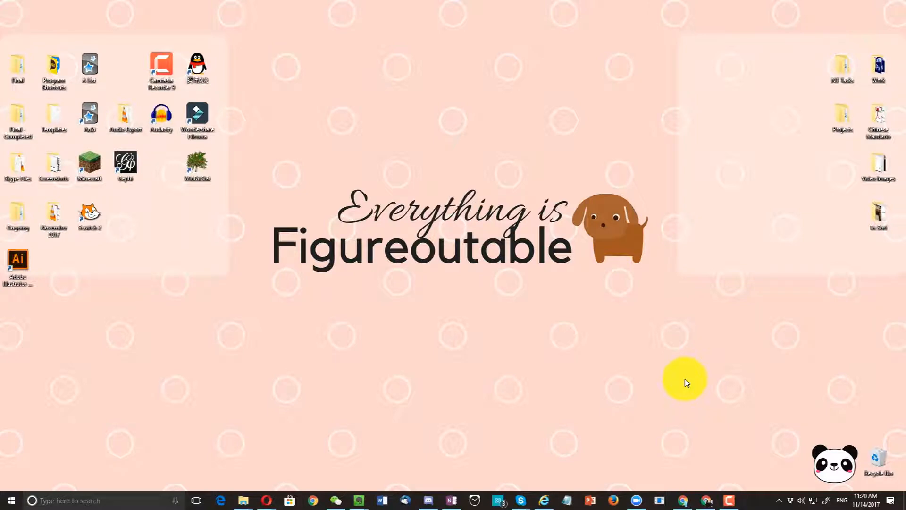
mouse_move(679, 377)
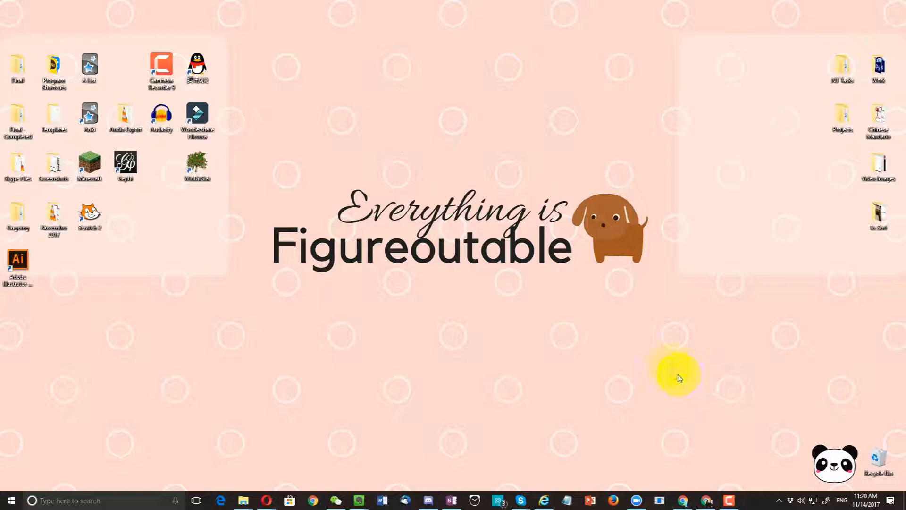
mouse_move(734, 306)
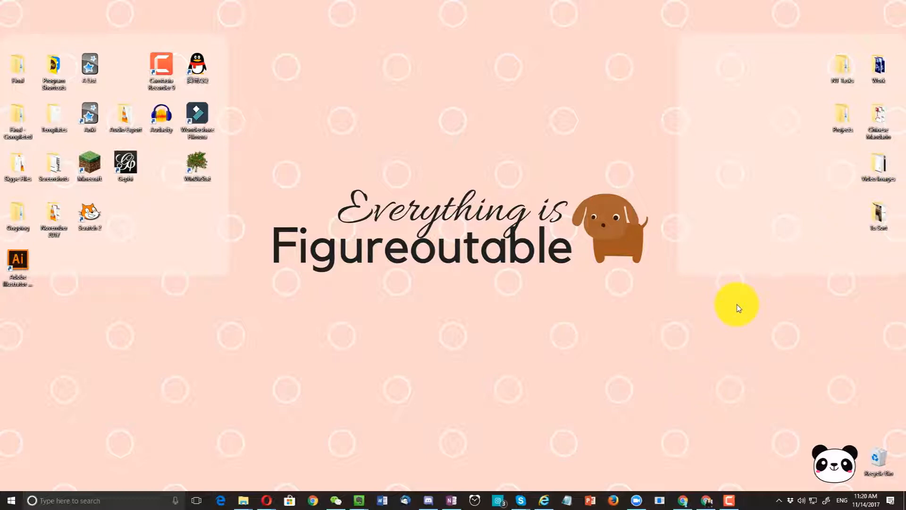
Launch File Explorer to reach the S25 VLC folder and the VLC notification project.
click(242, 501)
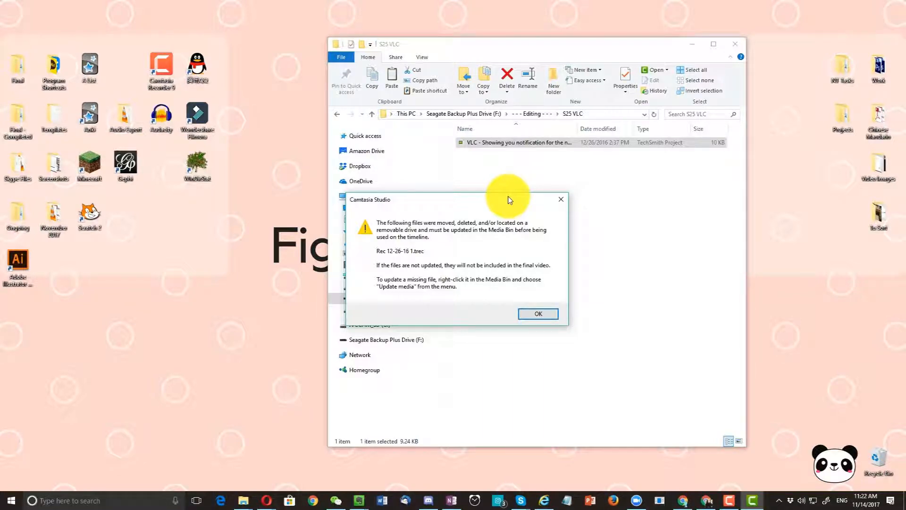
Dismiss the missing-file warning so the project's question-mark placeholder tracks appear.
click(537, 313)
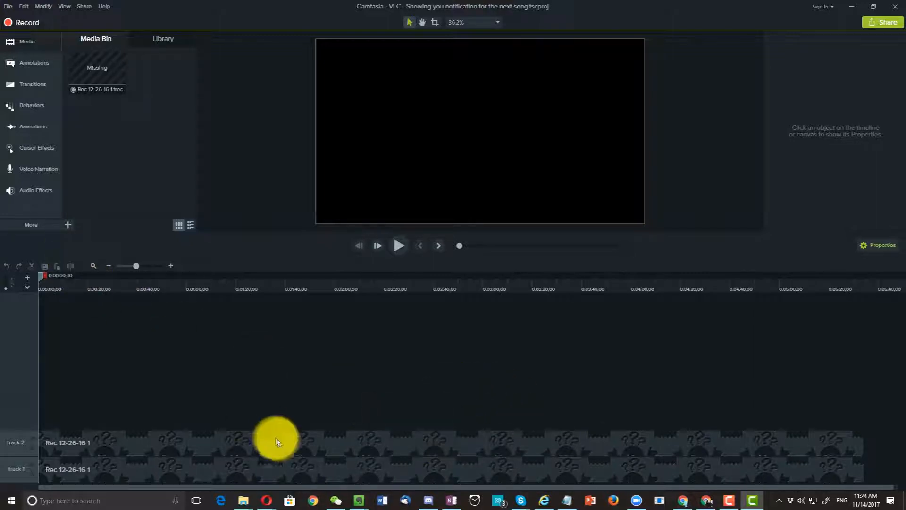
mouse_move(296, 449)
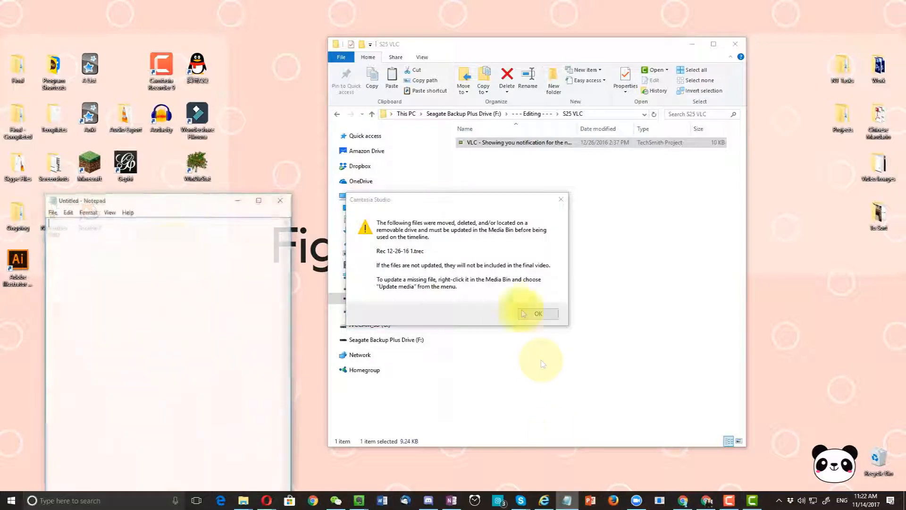
Note the missing recording's name 'Rec 12-26-17' in the blank Notepad.
click(143, 283)
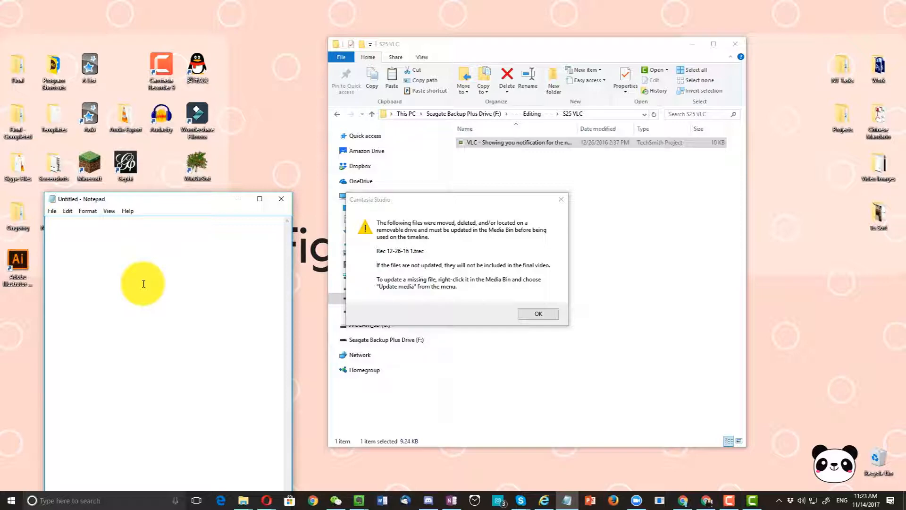
text(Rec 12-26-17)
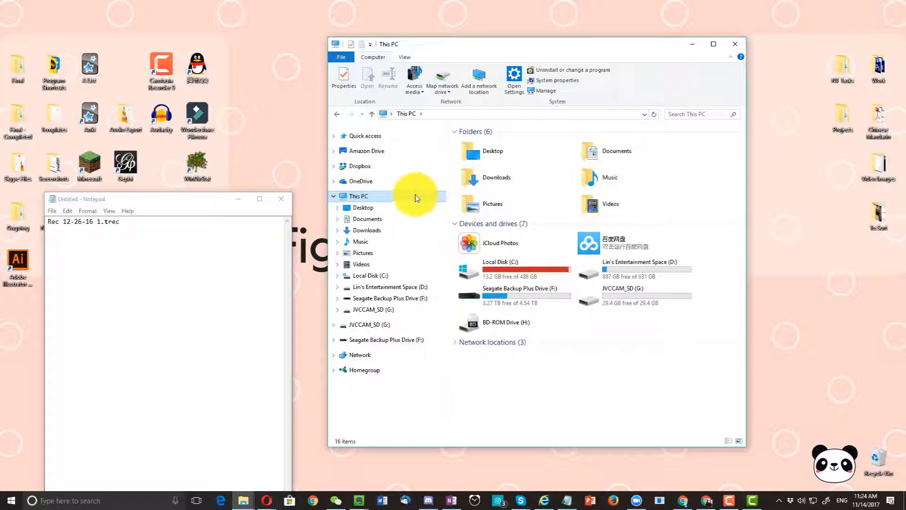
Search This PC for 'Rec 12-26-16 1.trec', finding it in the Camtasia Studio backup folder on F.
click(691, 114)
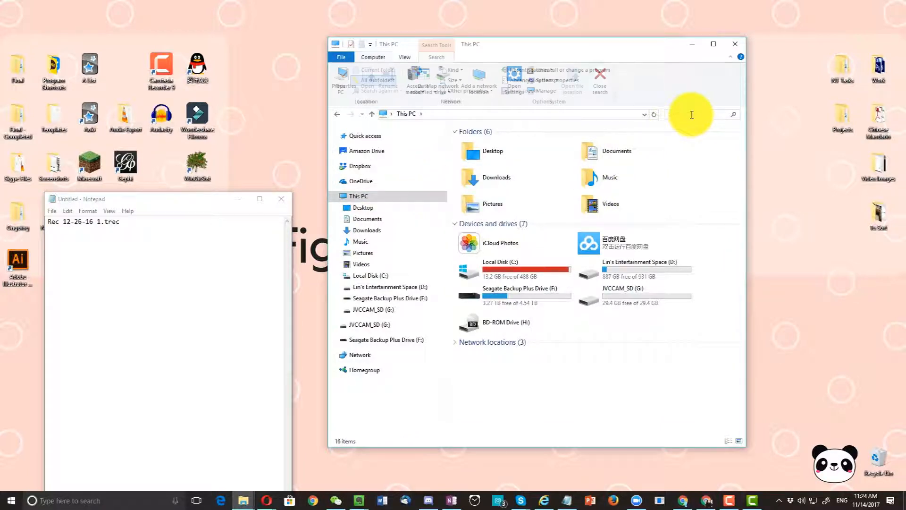
text(Rec 12-26-16 1.trec)
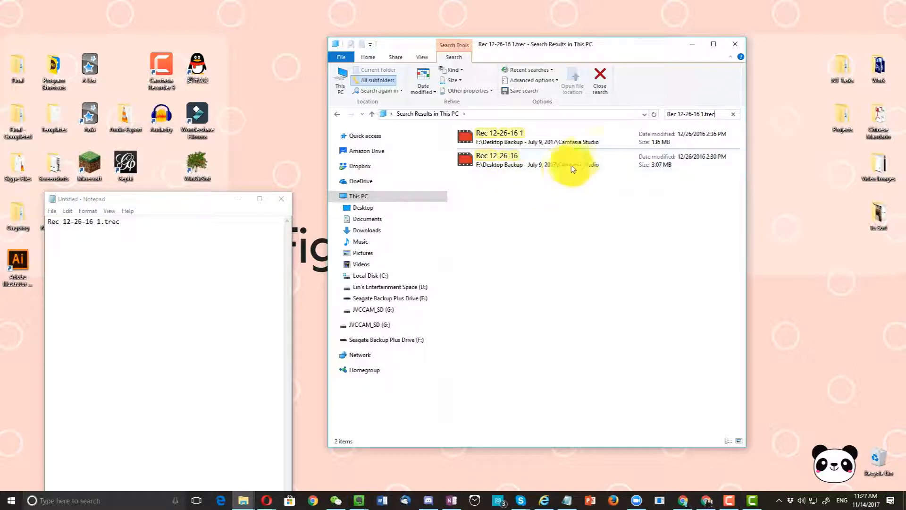
Open the file location of the Rec 12-26-16 1 search result.
click(520, 137)
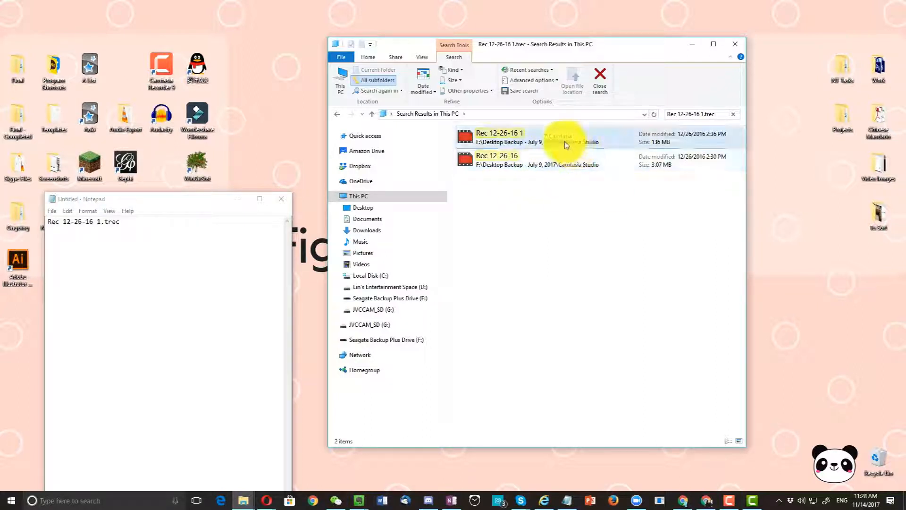
right_click(566, 138)
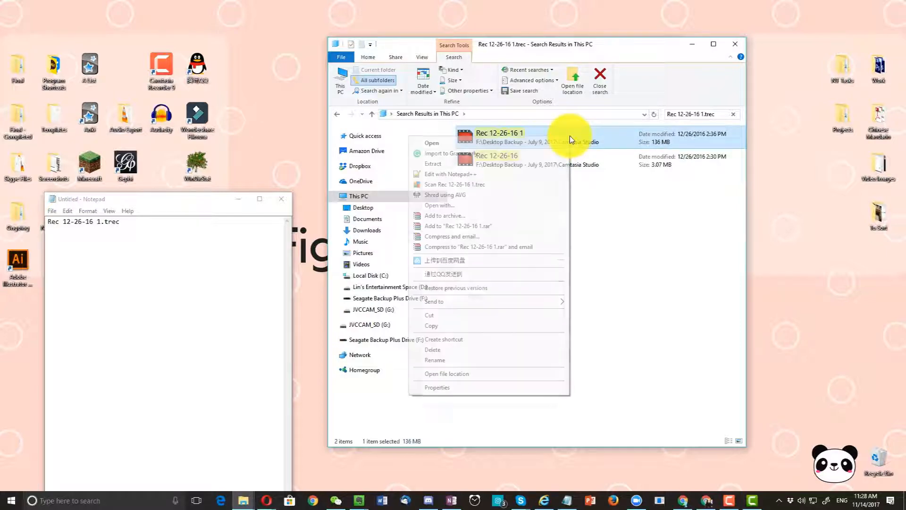
click(447, 374)
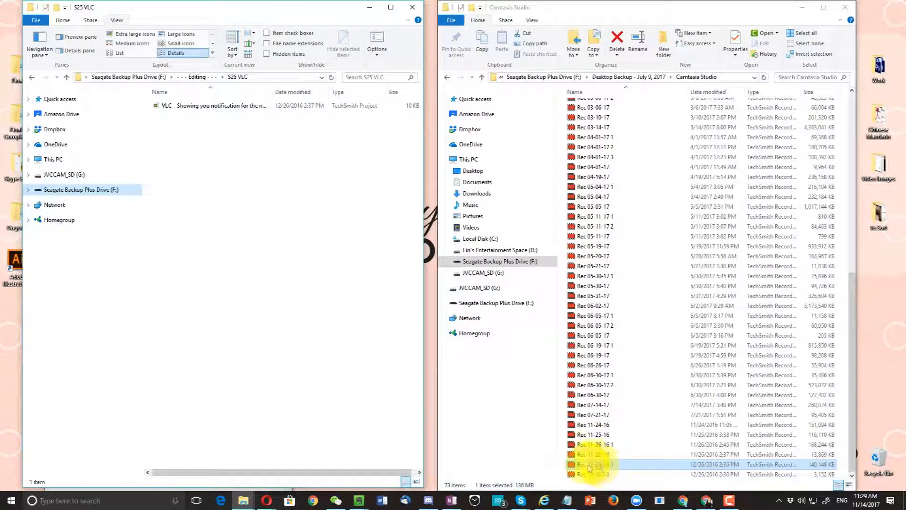
Drag the Rec 12-26-16 1 recording from the backup folder toward the project window.
drag(596, 464, 272, 260)
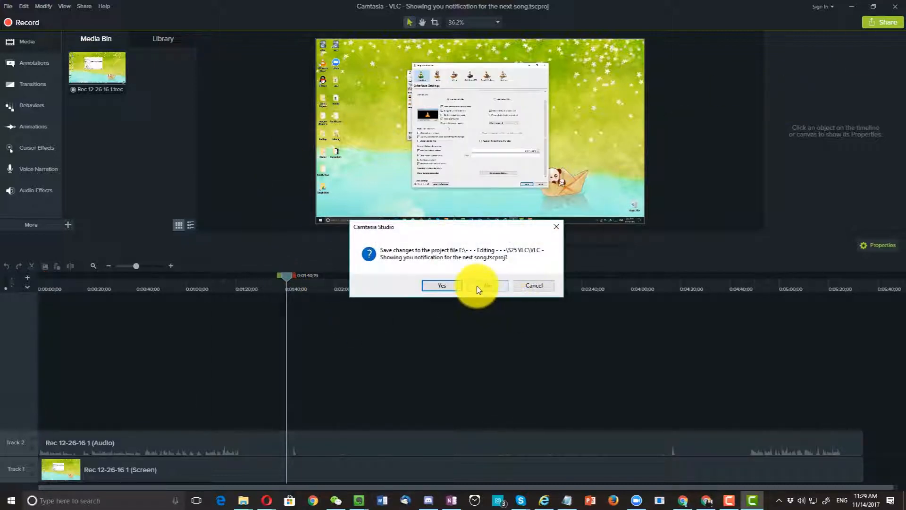
Discard the project changes, then reopen the VLC notification project.
click(441, 285)
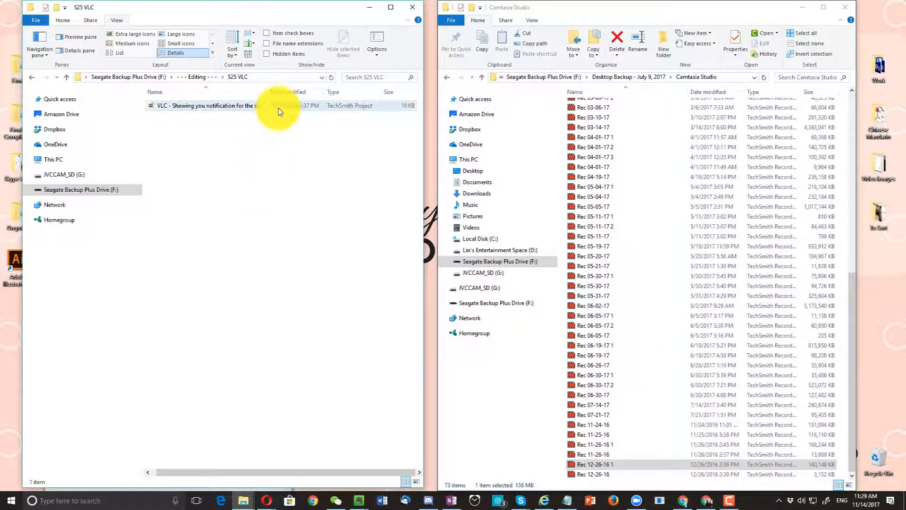
click(207, 104)
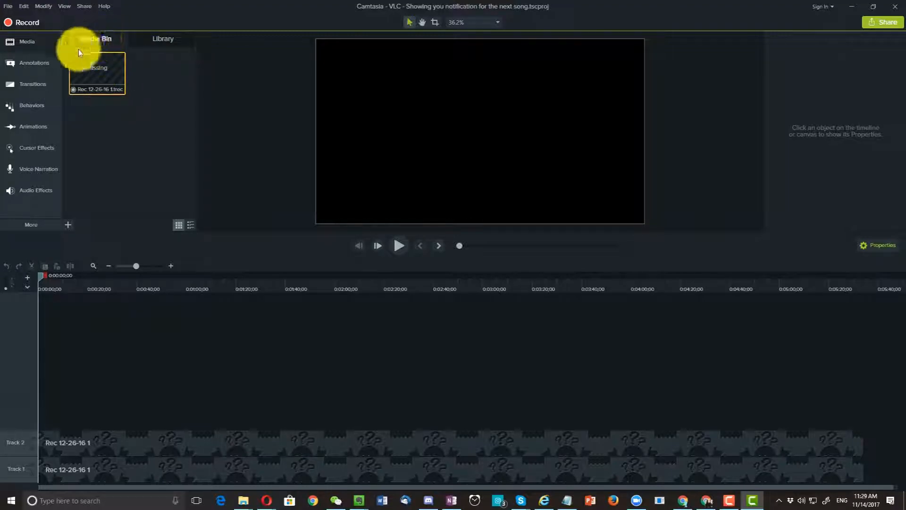
Update Media on the missing item to Rec 12-26-16 1.trec, then close without saving.
right_click(97, 72)
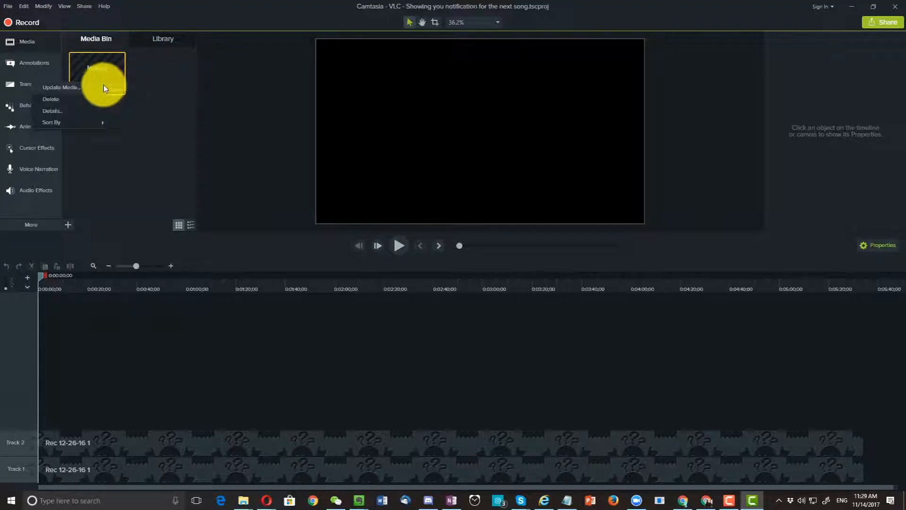
click(61, 87)
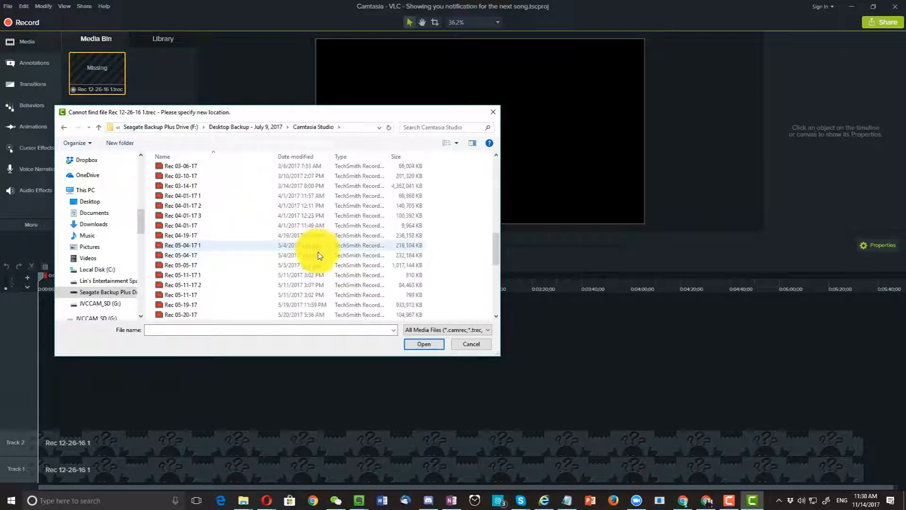
scroll(down, 3)
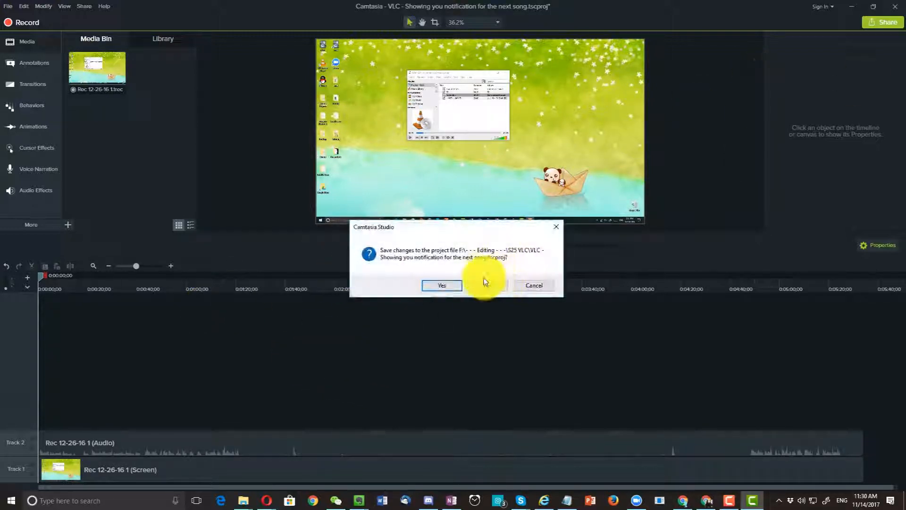
click(442, 285)
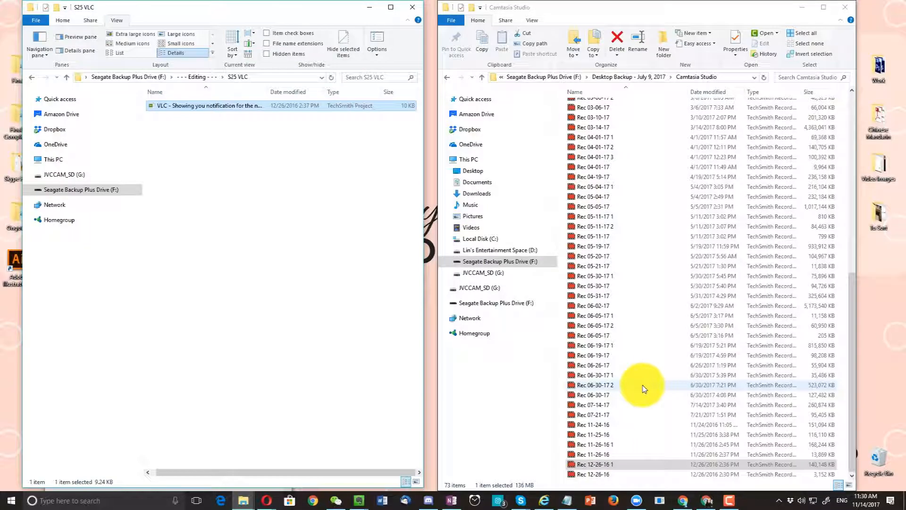